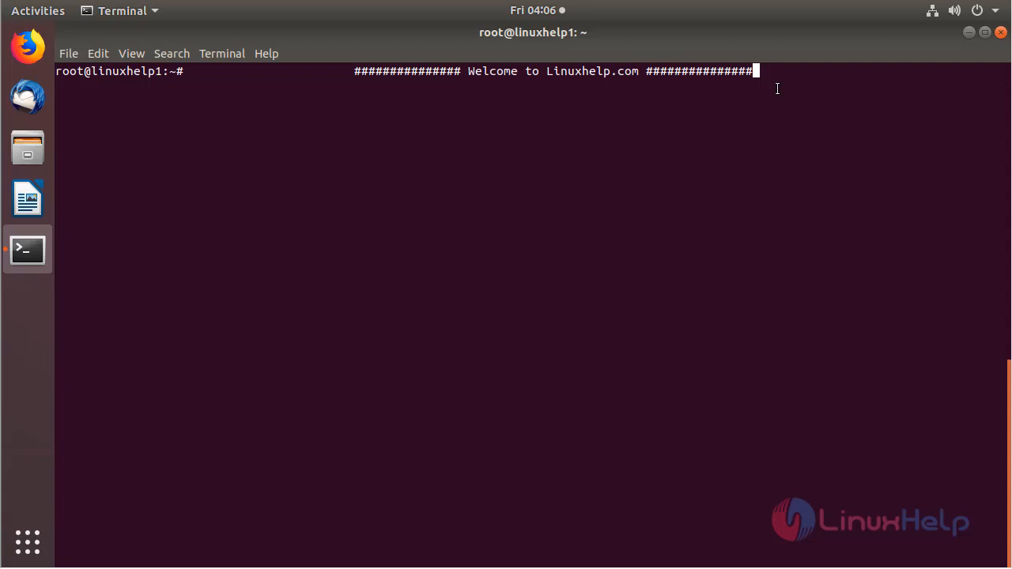
# - Download qmplay2-ubuntu-amd64-18.07.03-1.deb from the QMPlay2 GitHub releases with wget
pyautogui.press('Return')
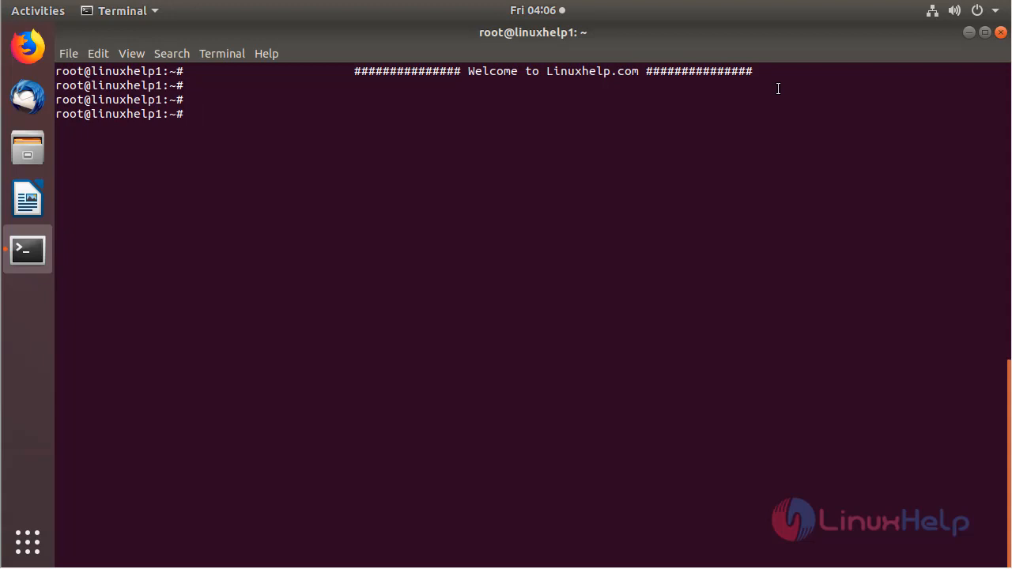
pyautogui.write('wget https://github.com/zaps166/QMPlay2/releases/download/18.07.03/qmplay2-ubuntu-amd64-18.07.03-1.deb')
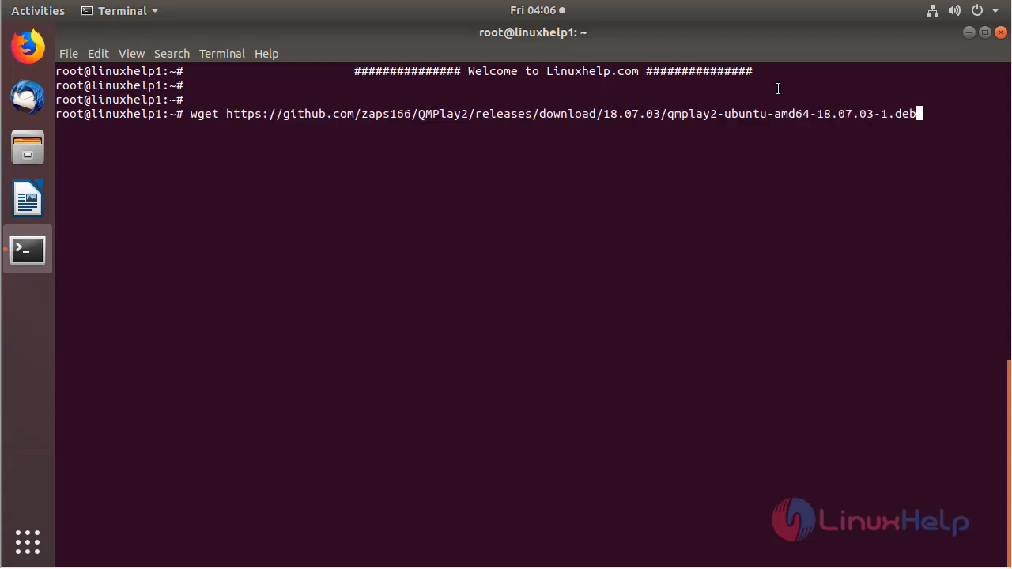
pyautogui.press('Return')
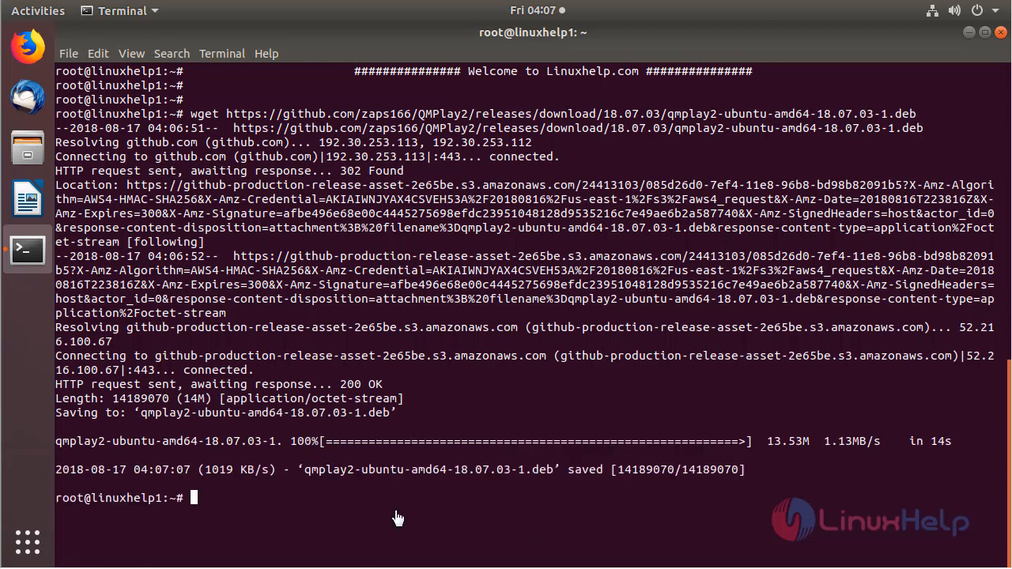
pyautogui.moveTo(383, 488)
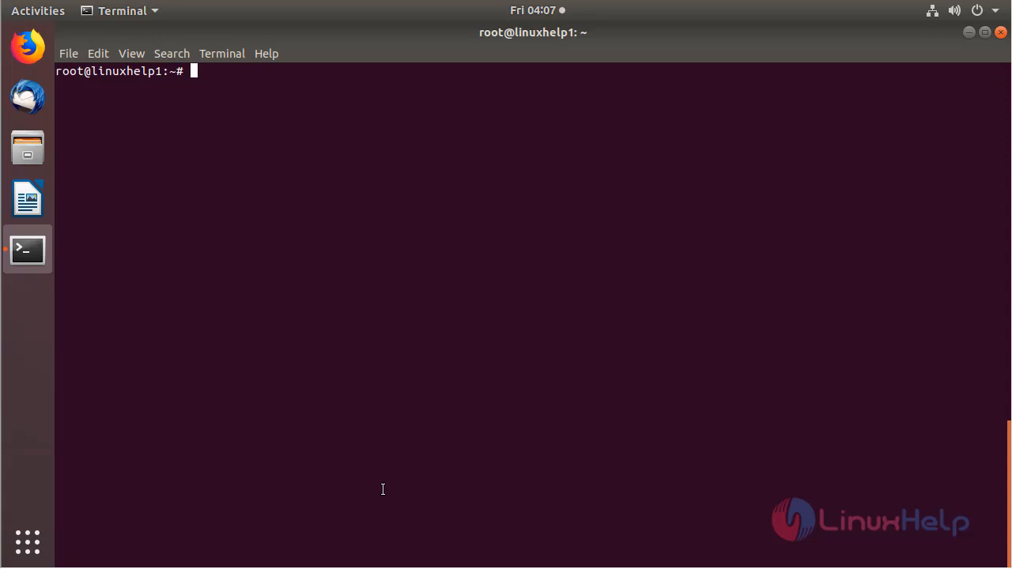
# - Install gdebi and its dependencies with 'apt-get install gdebi -y'
pyautogui.write('apt-get')
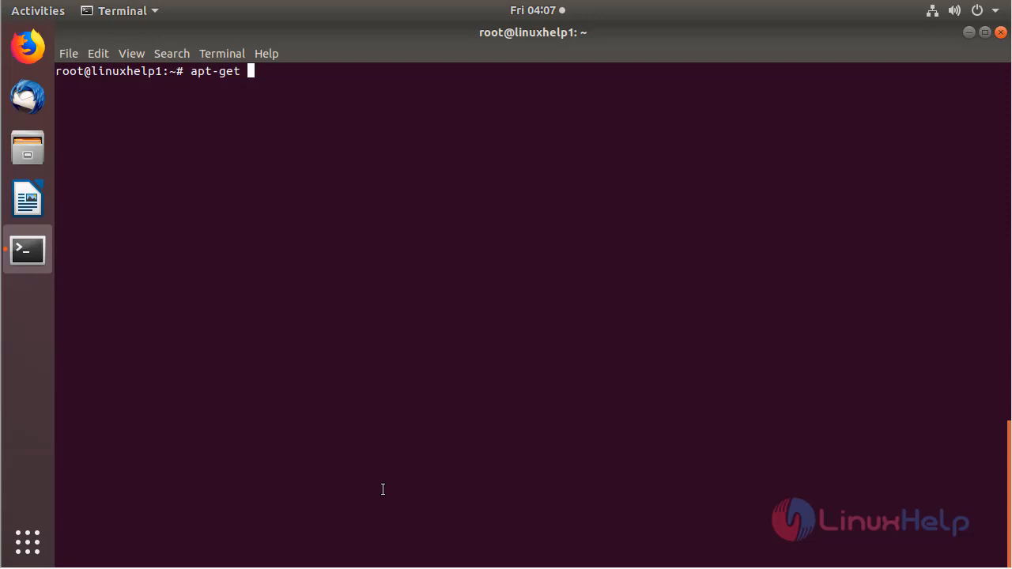
pyautogui.press('BackSpace')
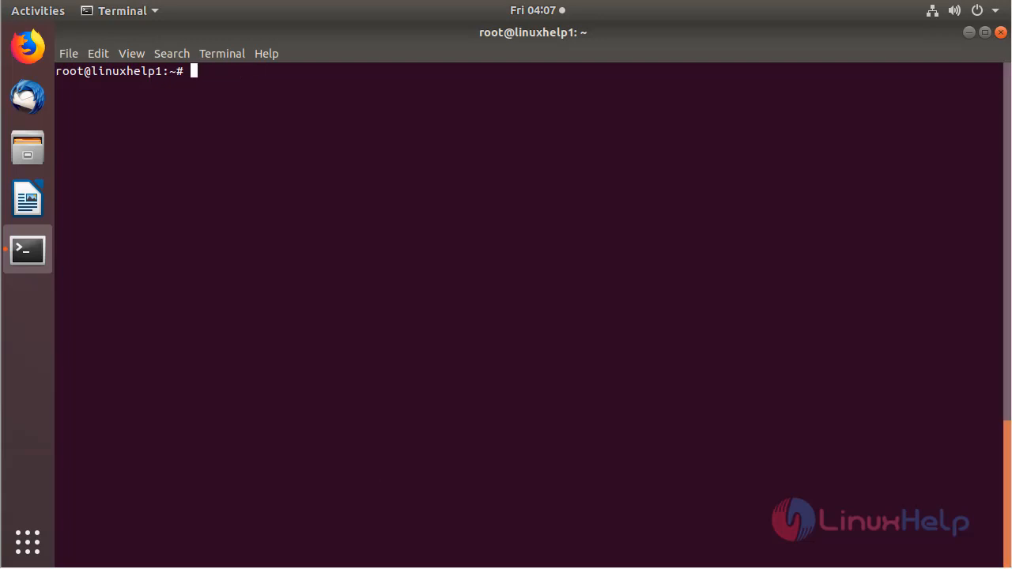
pyautogui.moveTo(210, 88)
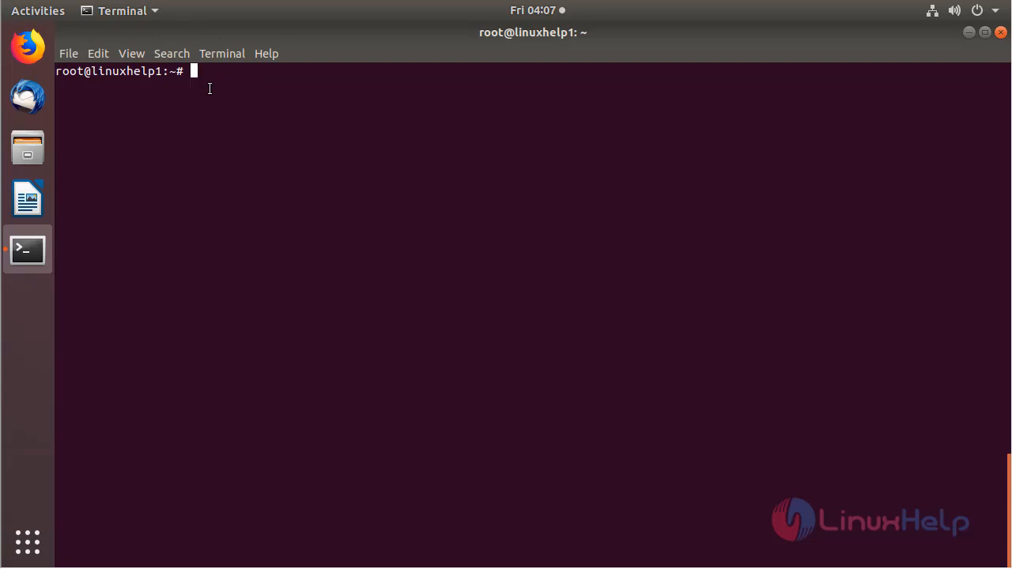
pyautogui.write('apt-get insta')
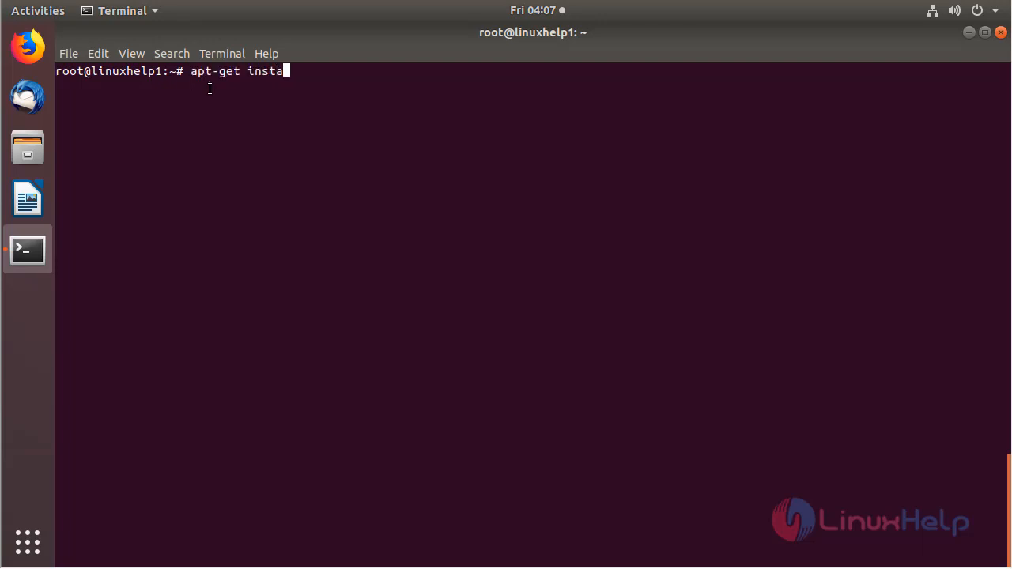
pyautogui.write('ll gdebi -y')
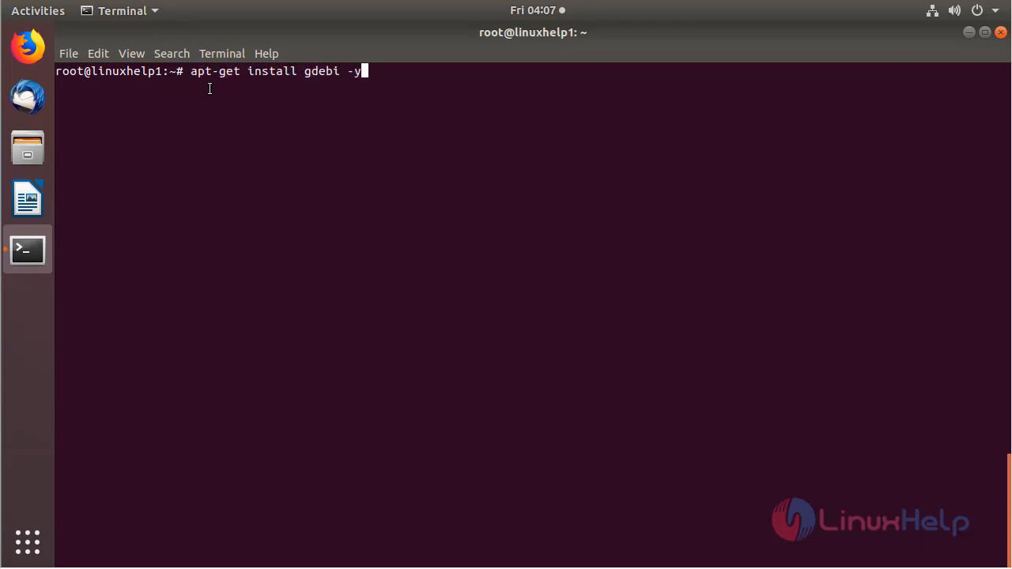
pyautogui.press('Return')
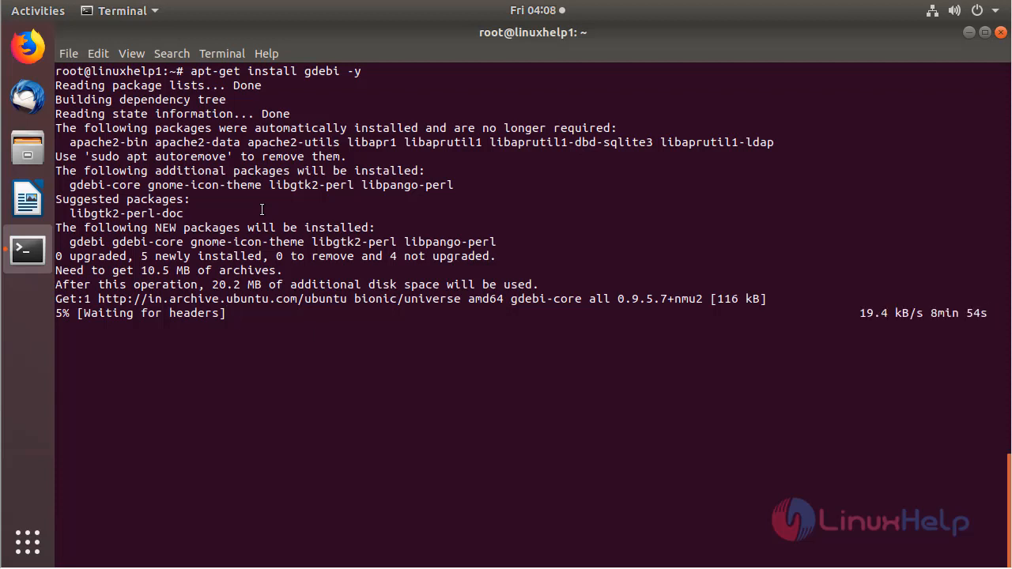
pyautogui.moveTo(260, 393)
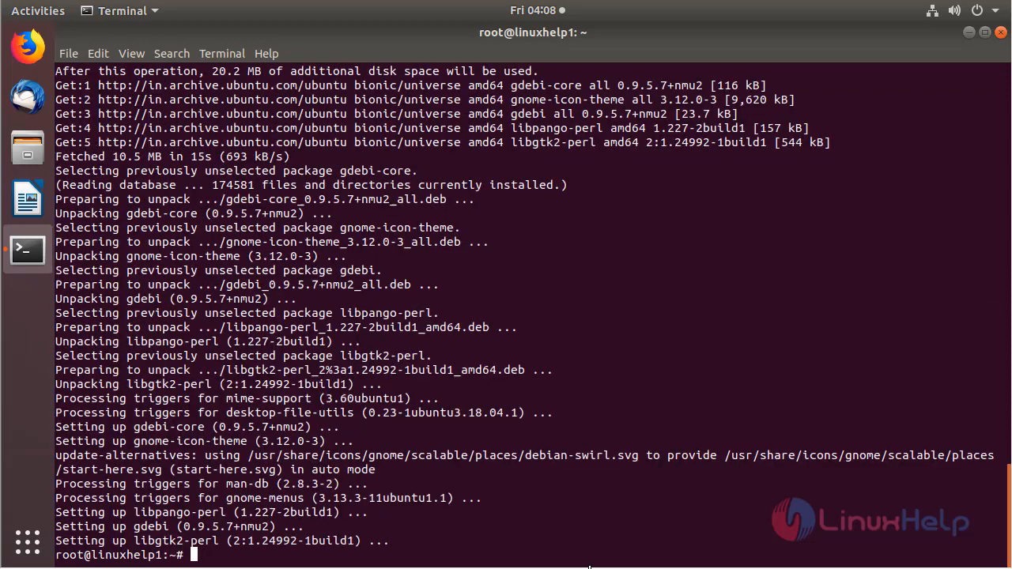
pyautogui.moveTo(559, 517)
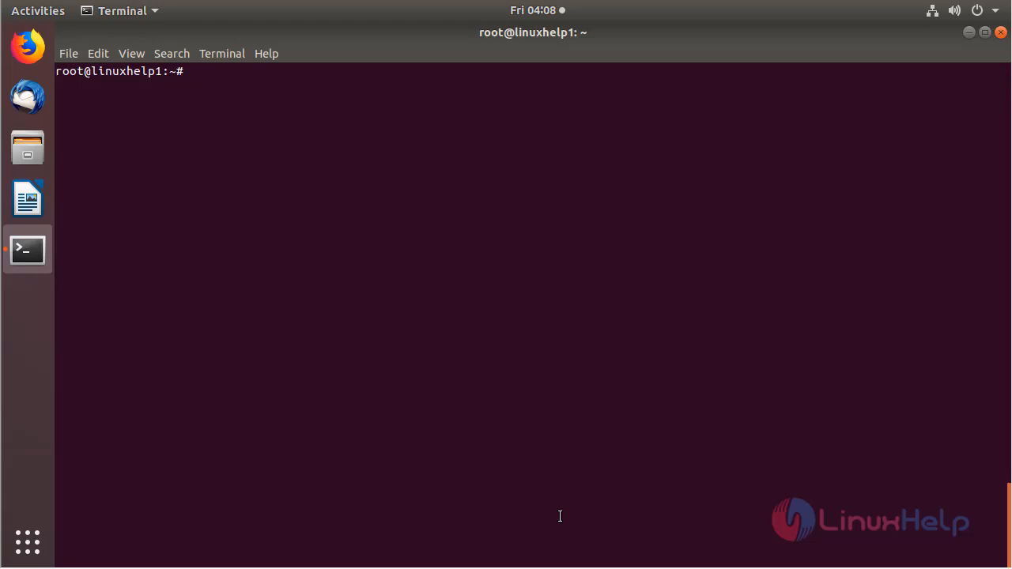
# - Install qmplay2-ubuntu-amd64-18.07.03-1.deb with gdebi, answering y to accept the required libraries
pyautogui.write('gdebi')
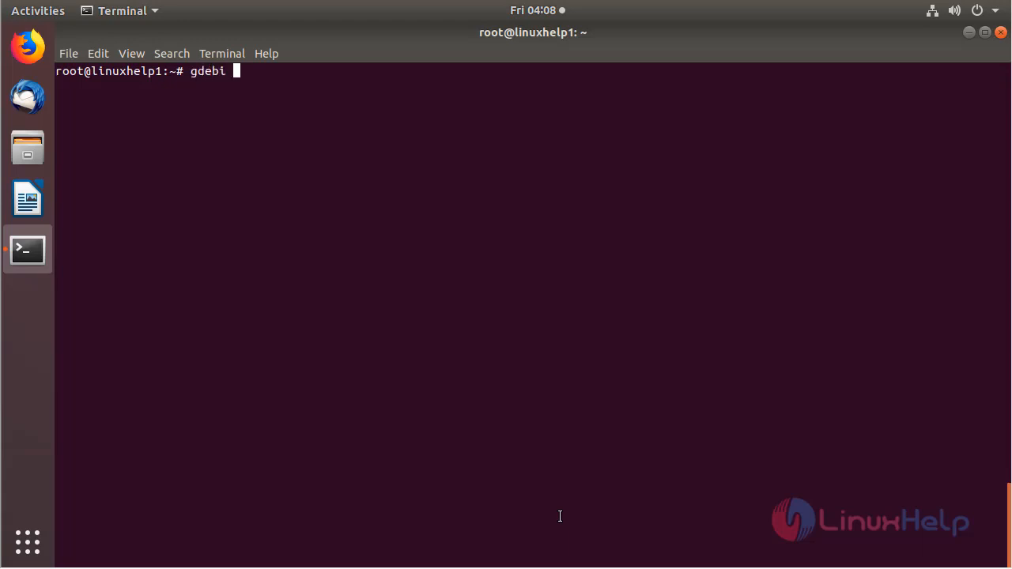
pyautogui.write('qmplay2-ubuntu-amd64-18.07.03-1.deb')
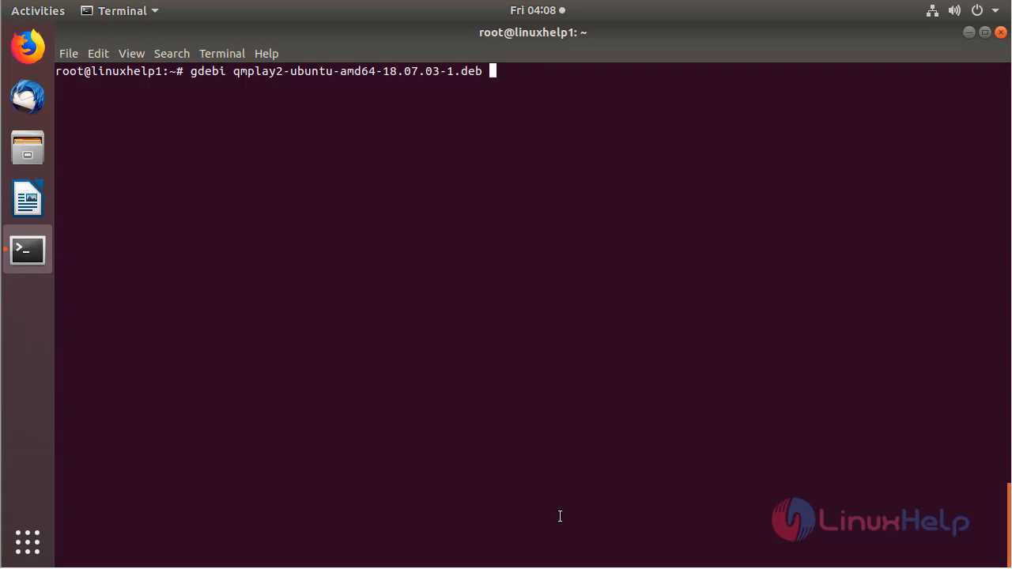
pyautogui.press('Return')
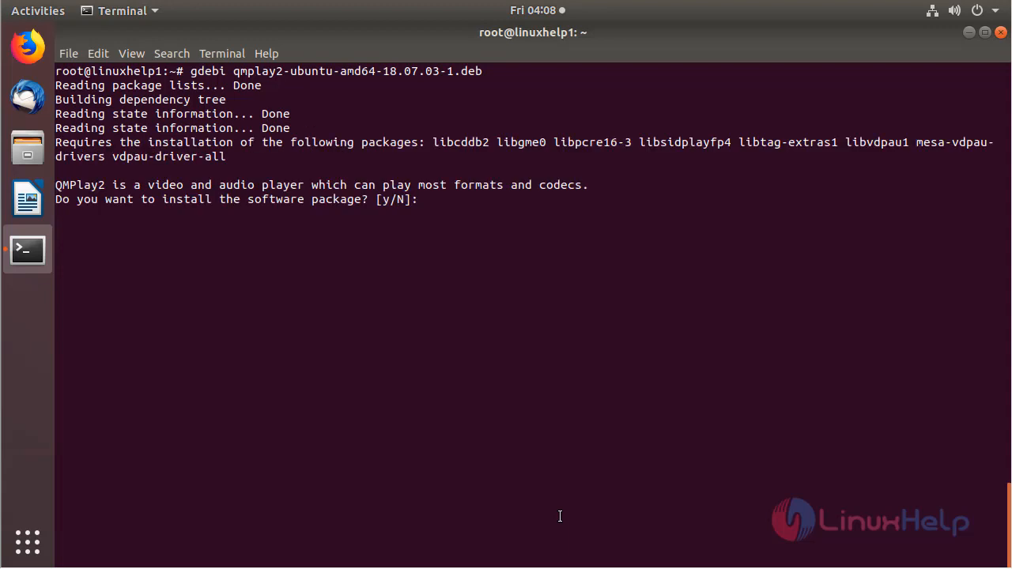
pyautogui.write('y')
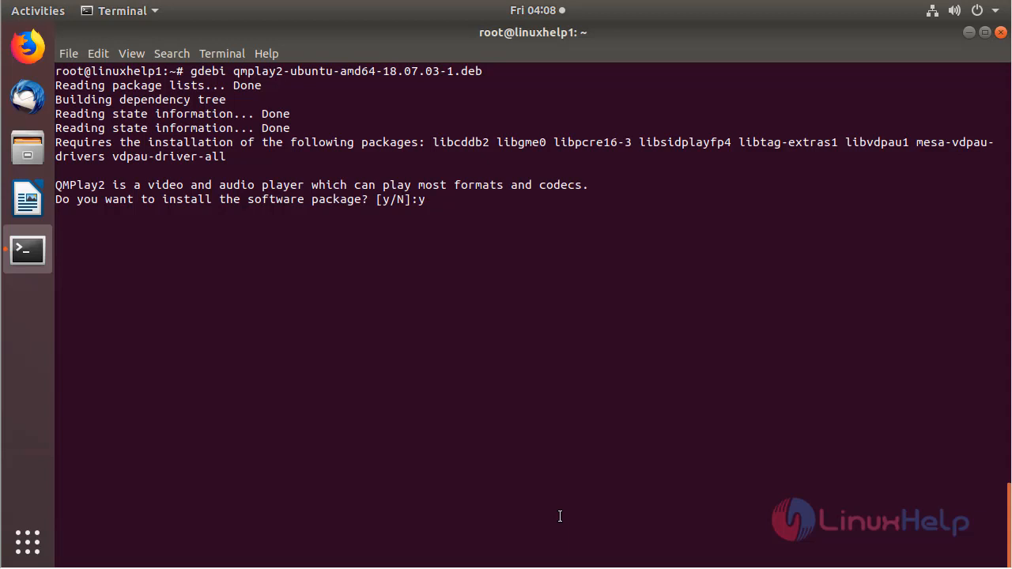
pyautogui.press('Return')
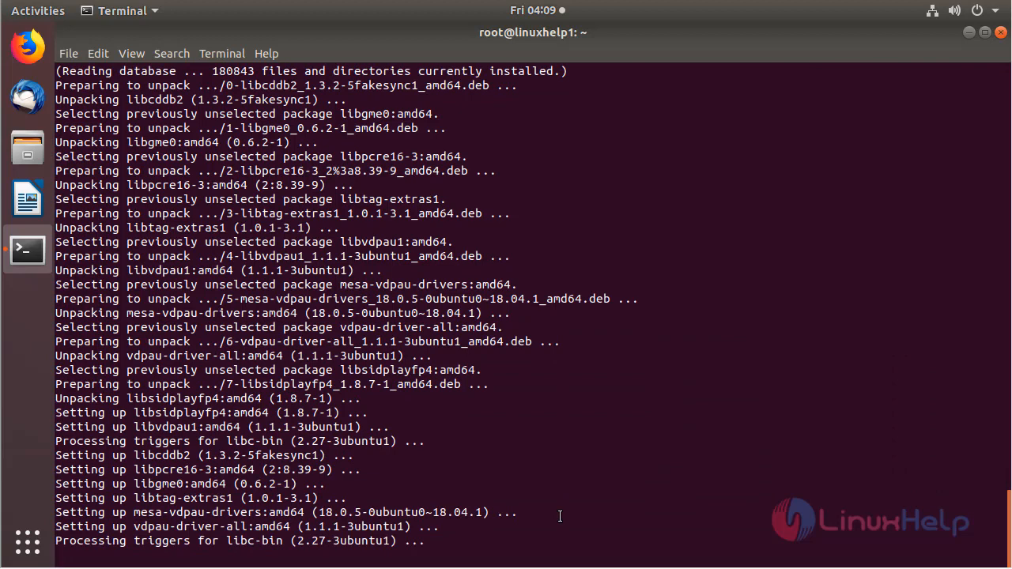
pyautogui.scroll(-3)
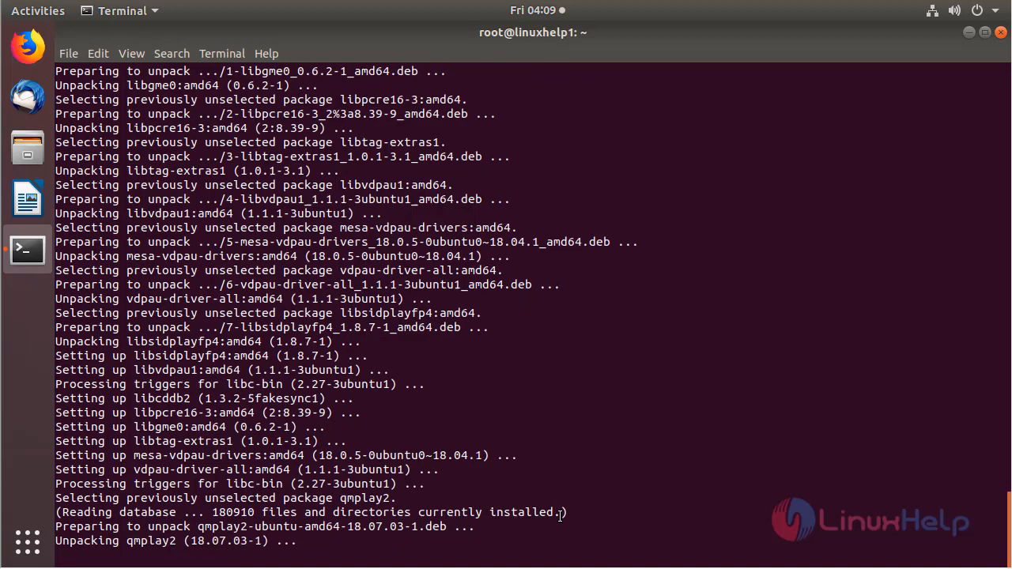
pyautogui.scroll(-3)
pyautogui.write('qml')
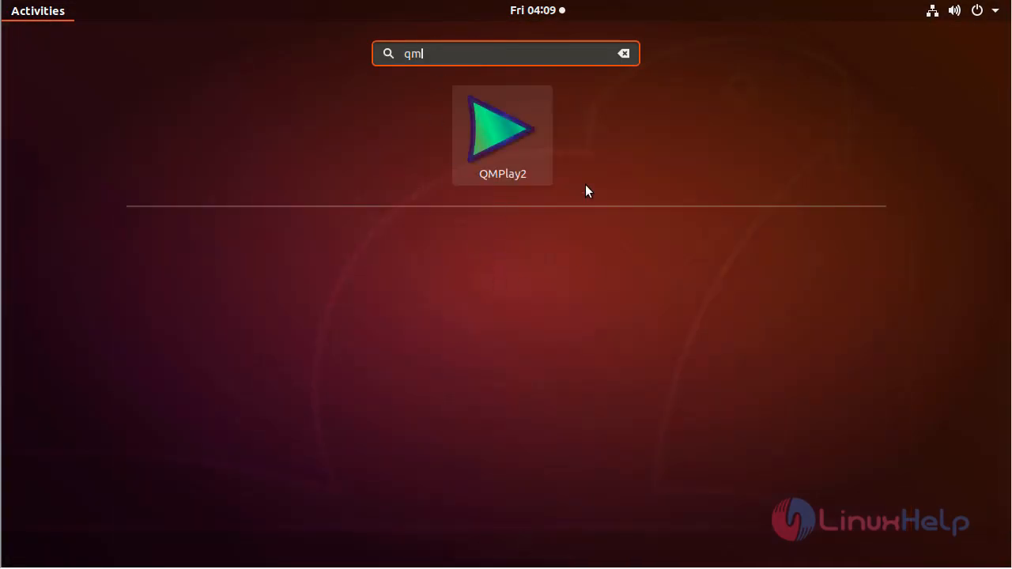
pyautogui.moveTo(498, 136)
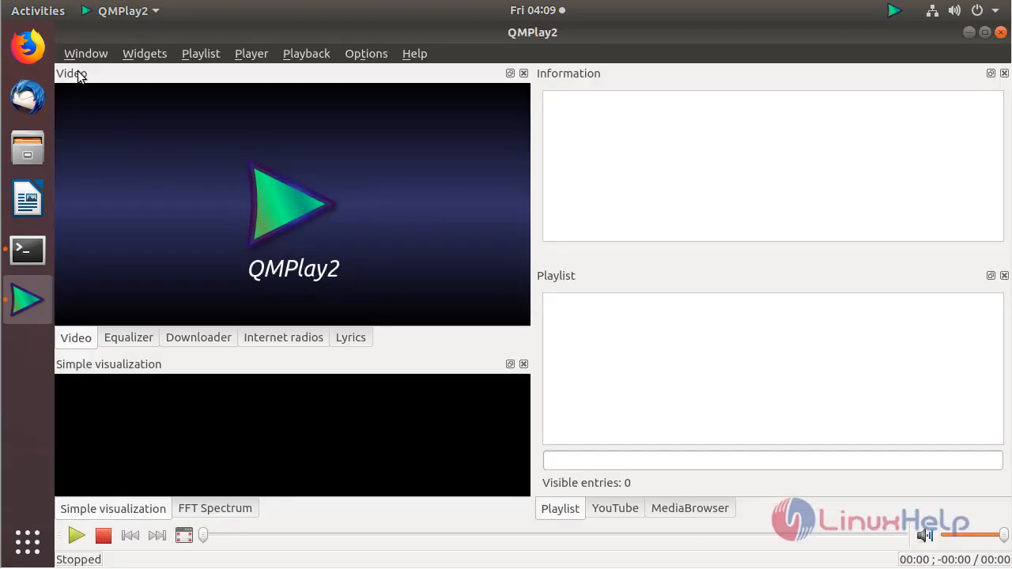
pyautogui.moveTo(435, 64)
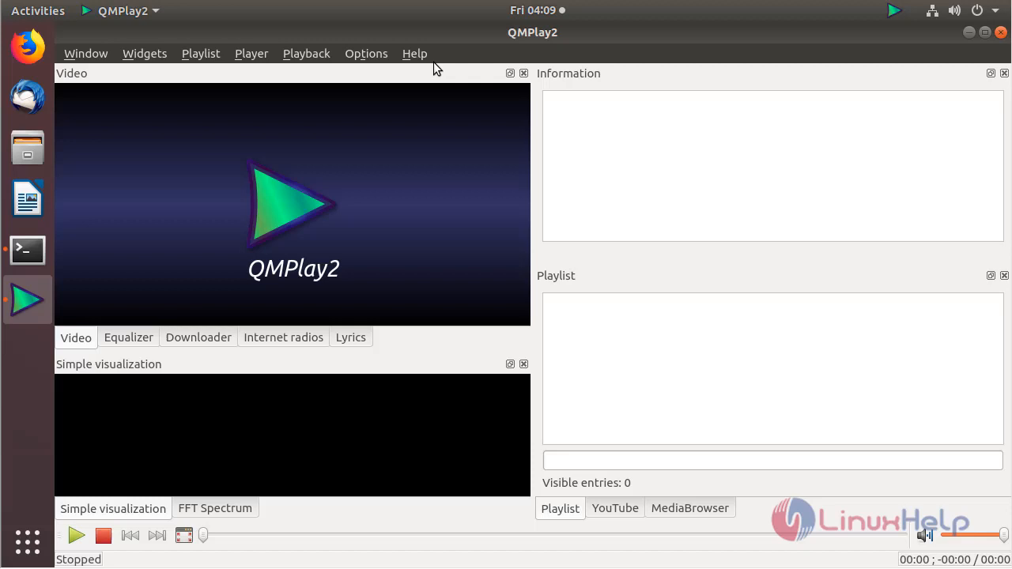
pyautogui.moveTo(214, 299)
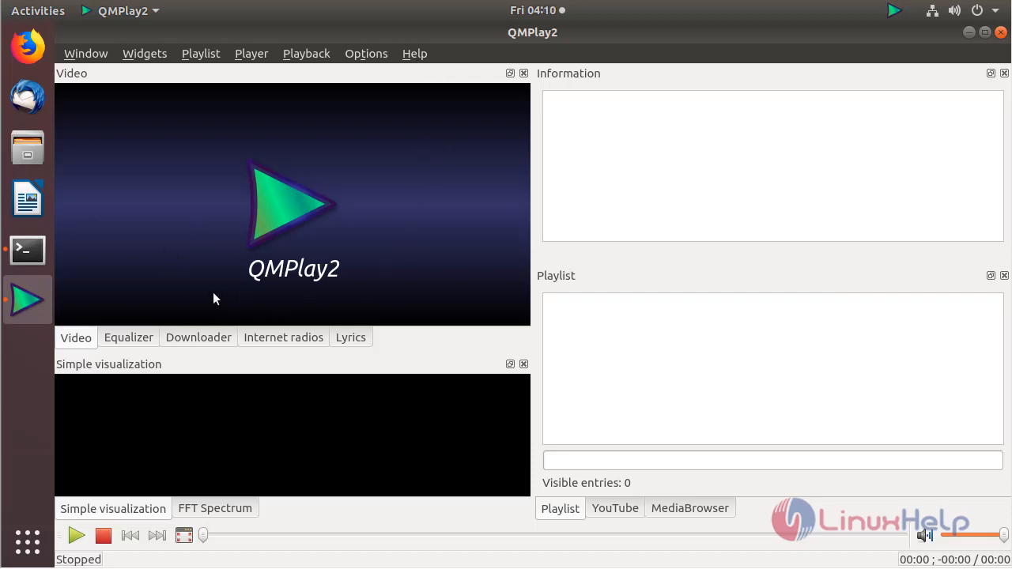
pyautogui.moveTo(313, 294)
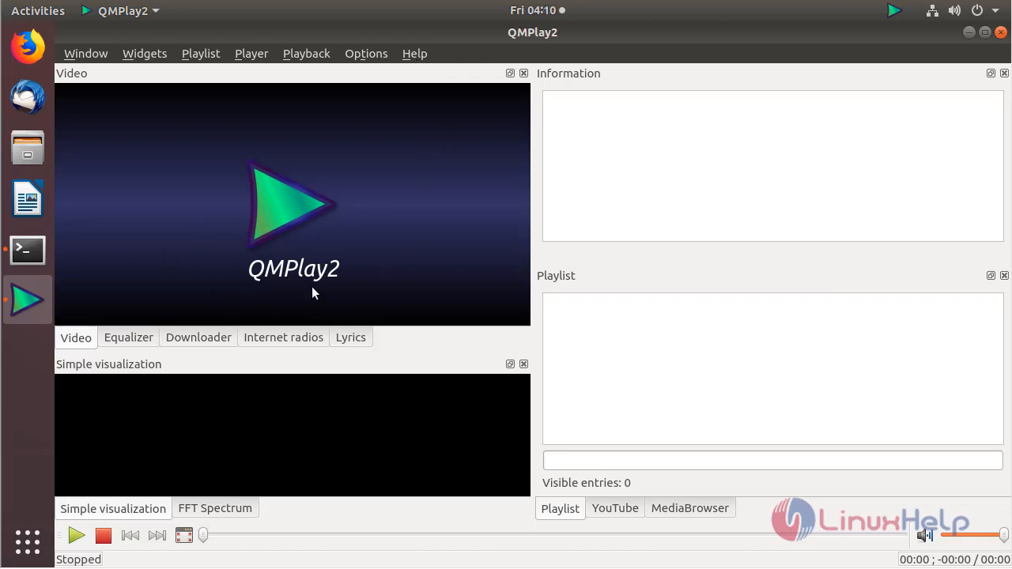
pyautogui.moveTo(410, 187)
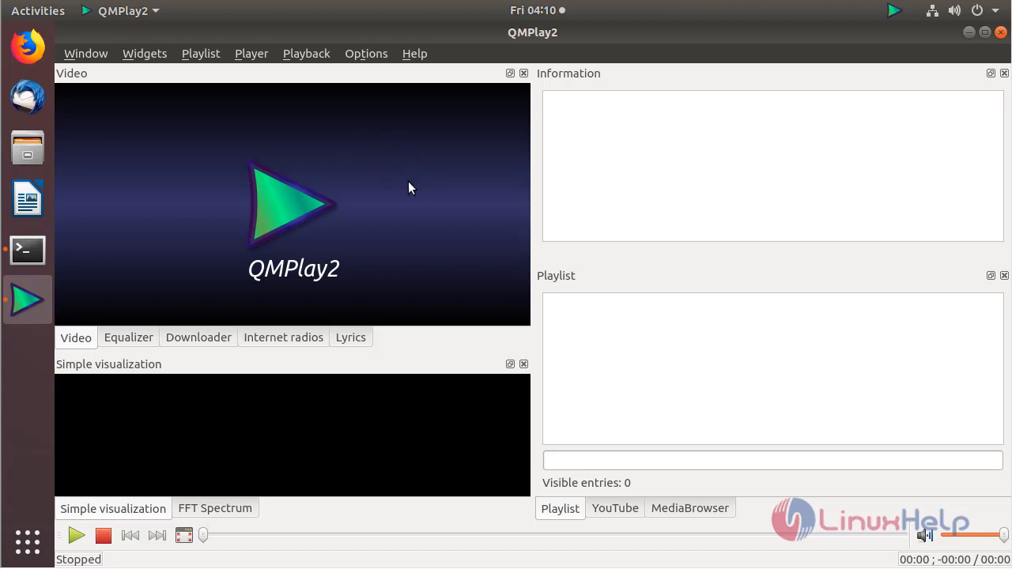
pyautogui.moveTo(385, 170)
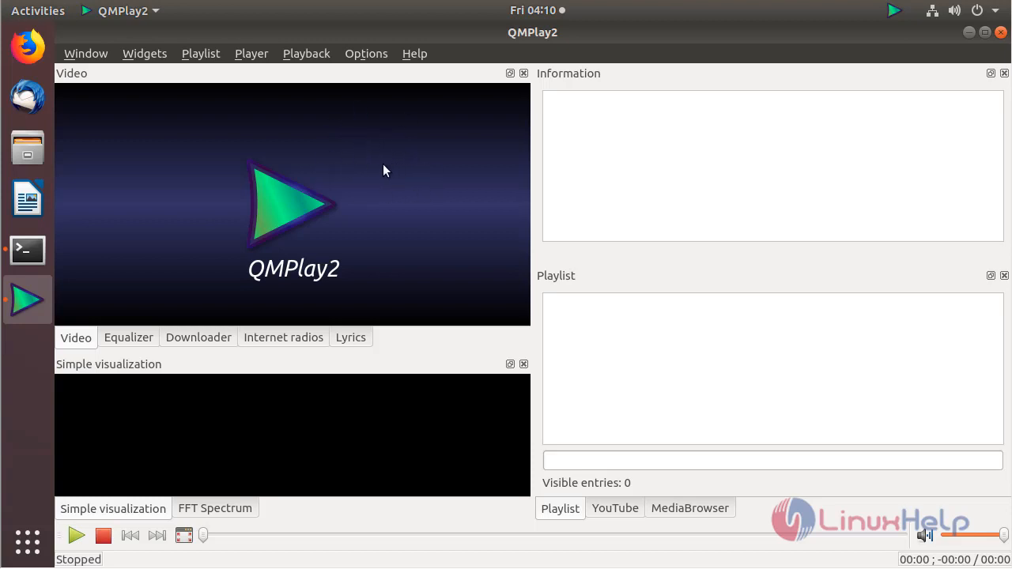
pyautogui.moveTo(414, 54)
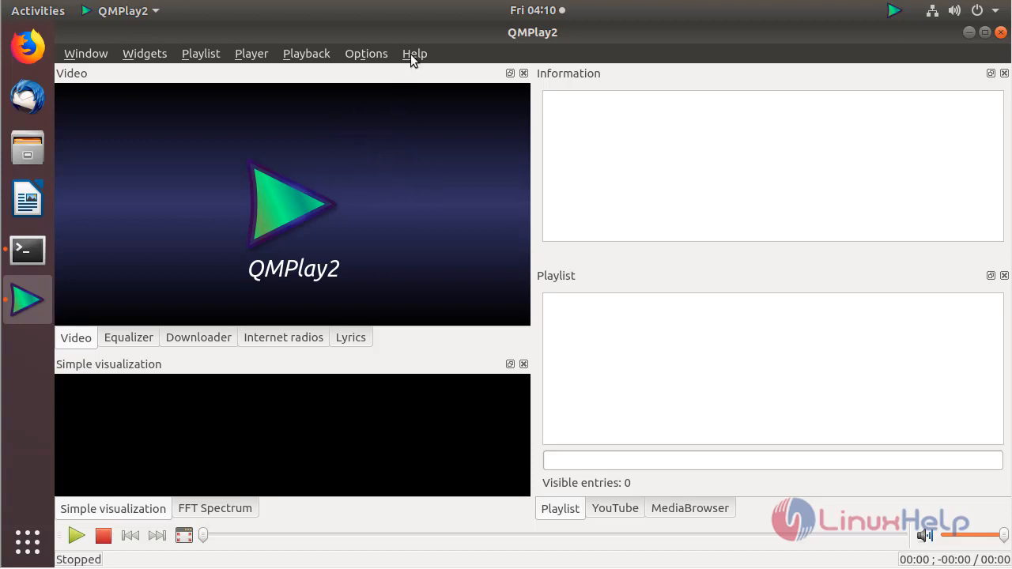
# - Open QMPlay2's Help menu to reveal About QMPlay2 and About Qt
pyautogui.click(414, 53)
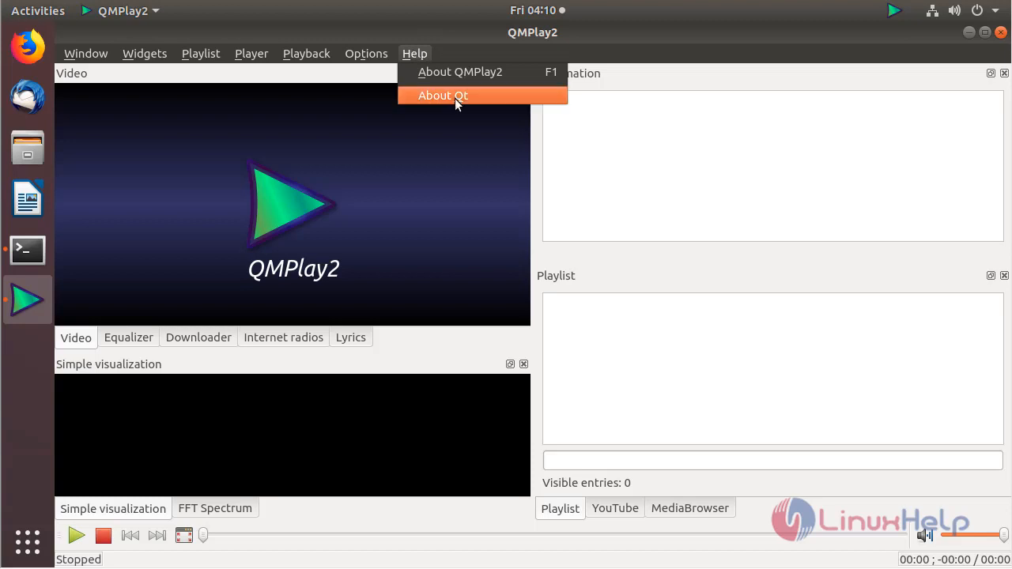
# - View About QMPlay2 showing version 18.07.03, then close the dialog
pyautogui.click(459, 71)
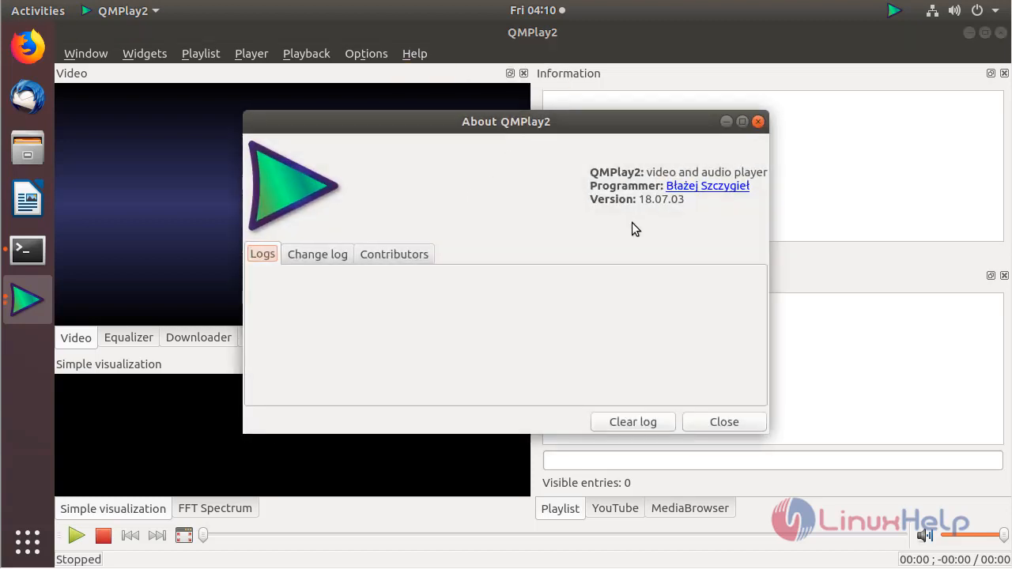
pyautogui.moveTo(603, 245)
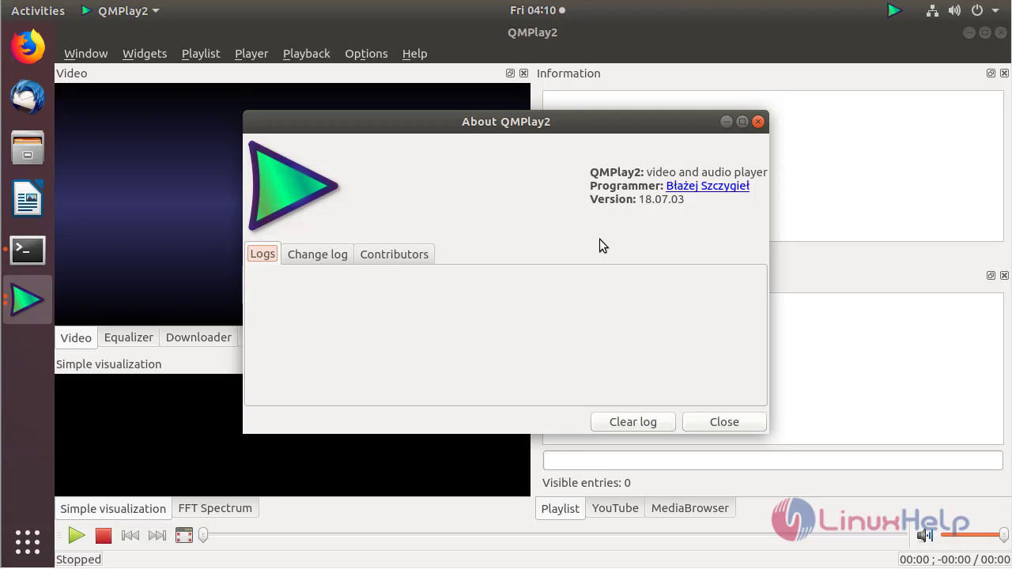
pyautogui.moveTo(662, 217)
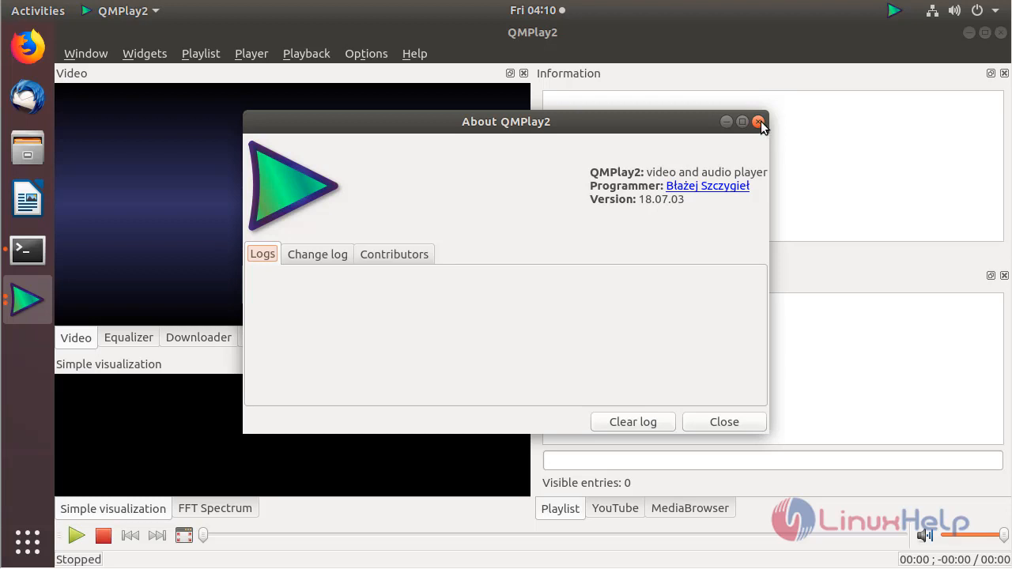
pyautogui.click(759, 122)
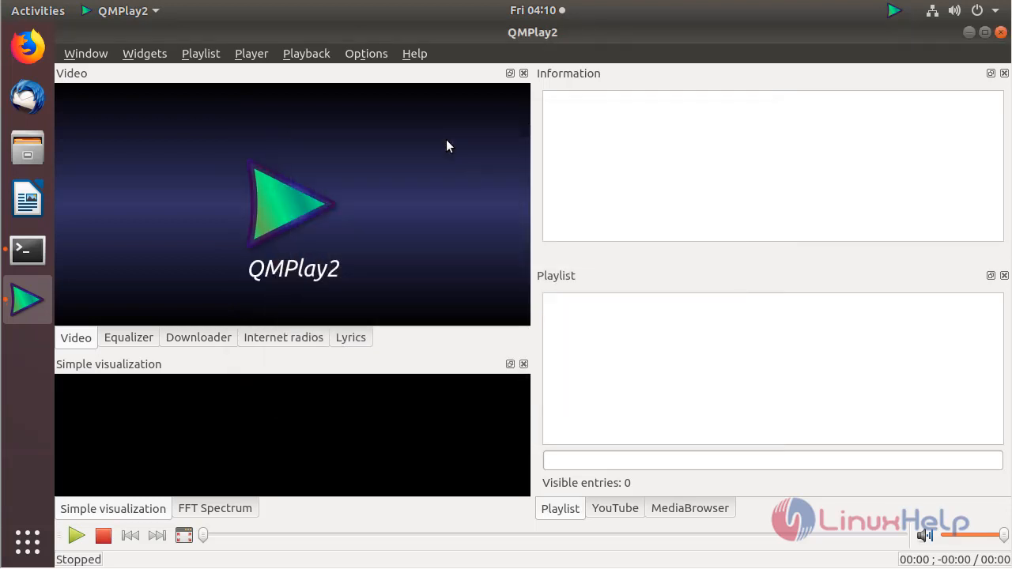